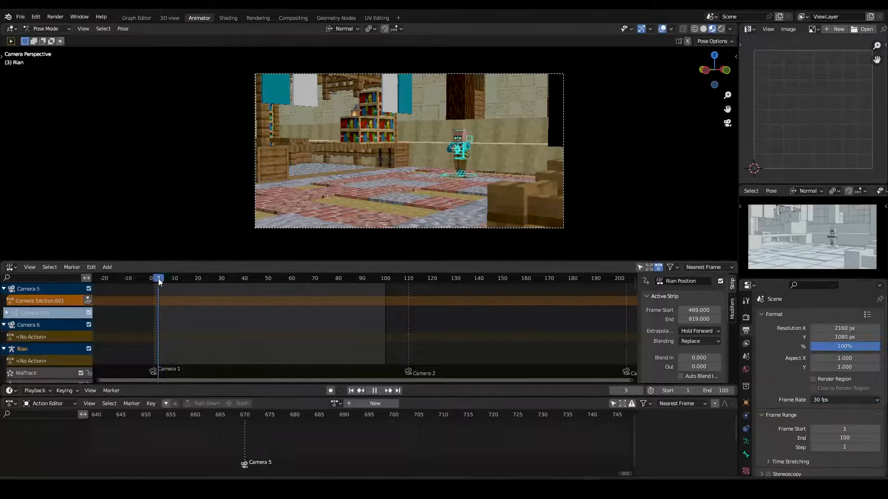
# Play the Minecraft animation, read the sluggish fps, and stop it at frame 24.
pyautogui.click(374, 390)
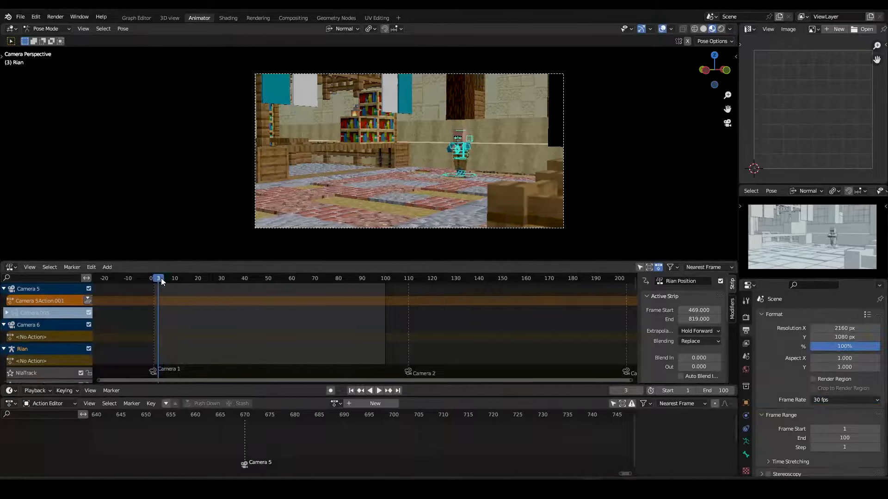
pyautogui.click(378, 390)
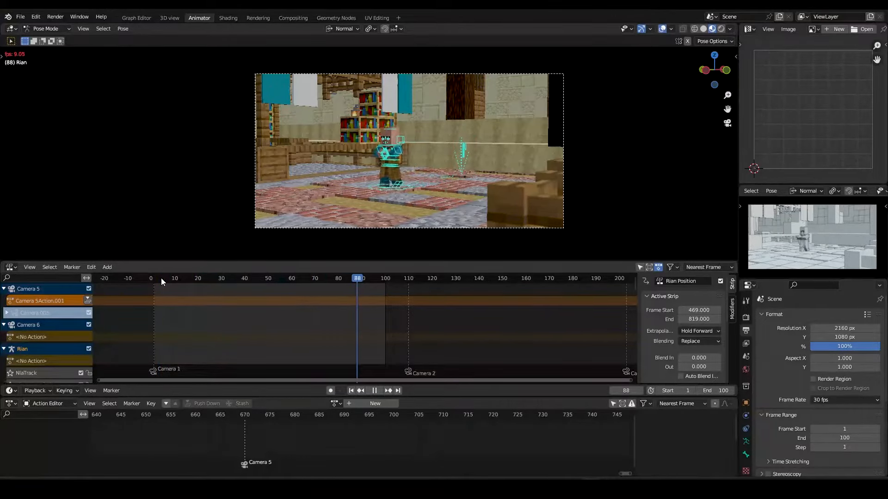
pyautogui.click(207, 278)
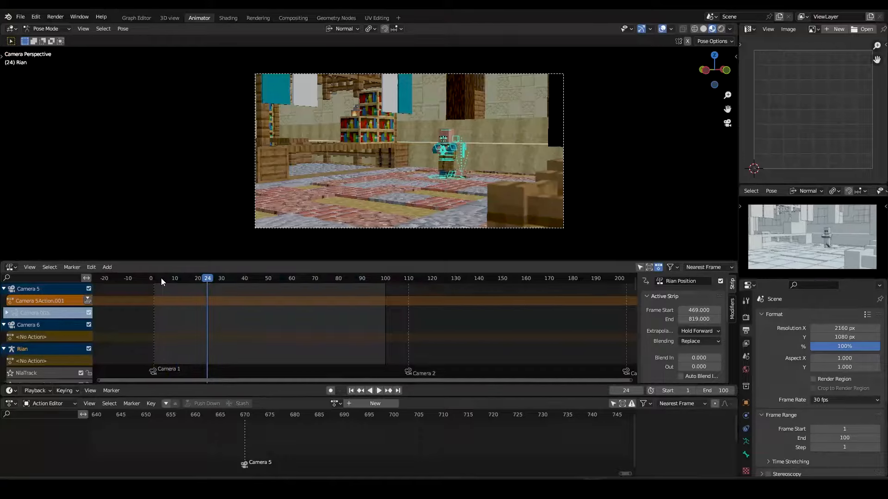
pyautogui.click(843, 315)
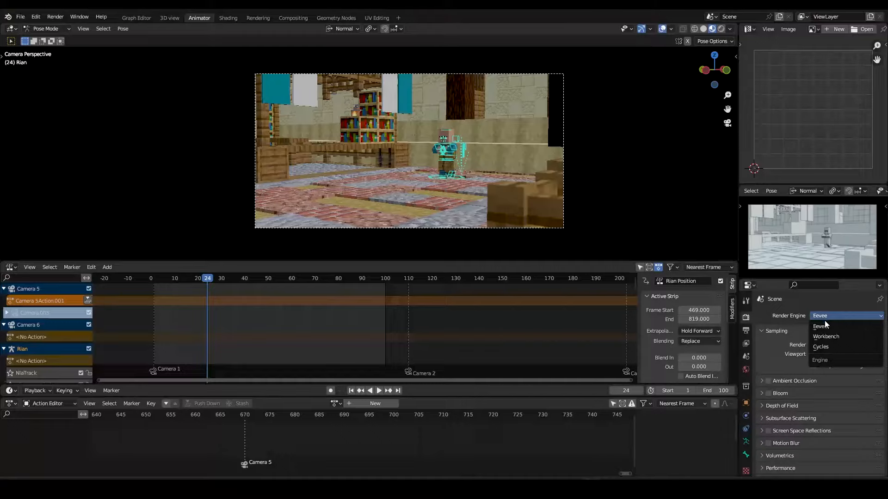
pyautogui.moveTo(825, 346)
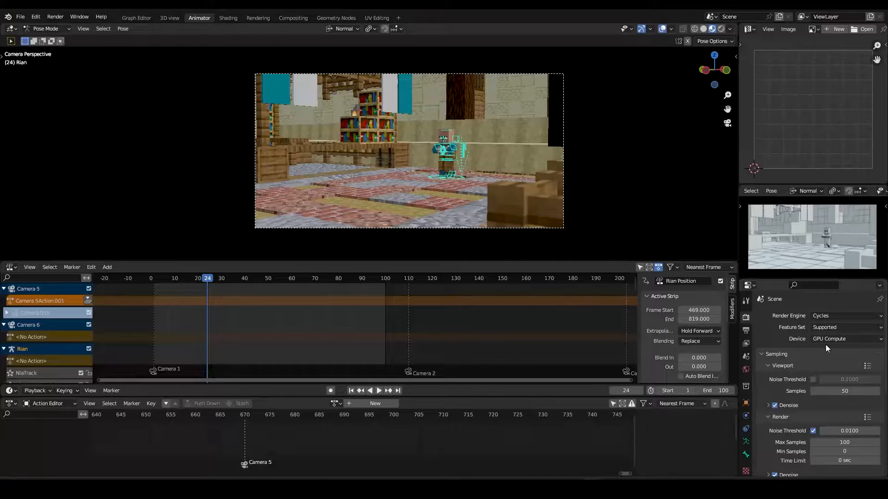
# Keep Eevee as the render engine and expand the Simplify panel in Render Properties.
pyautogui.click(843, 315)
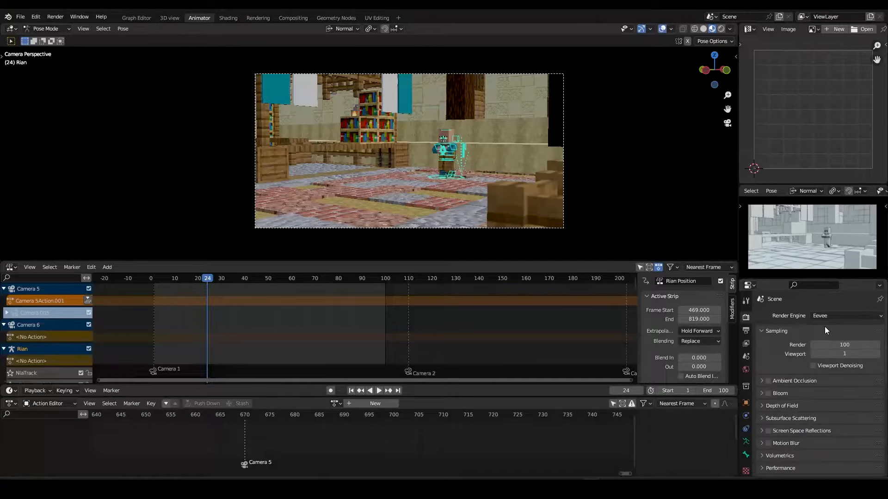
pyautogui.click(762, 335)
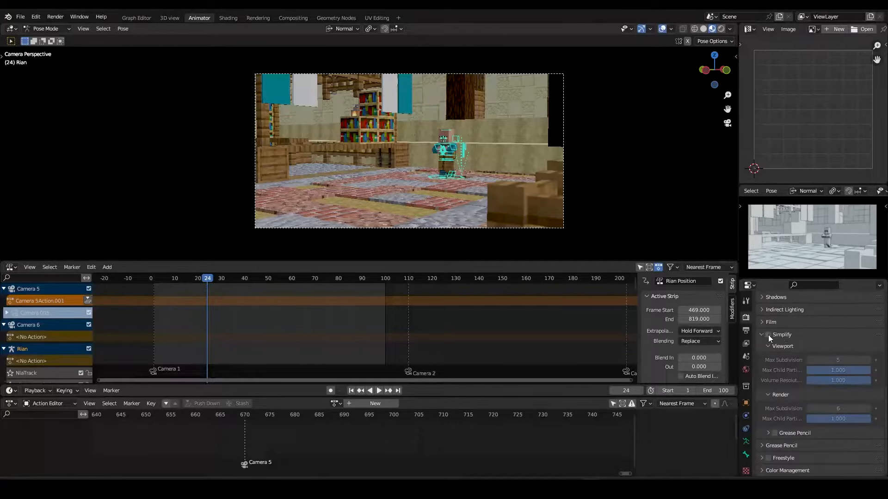
# Enable Simplify with viewport Max Subdivision, Max Child Particles and Volume Resolution at 0.
pyautogui.click(769, 334)
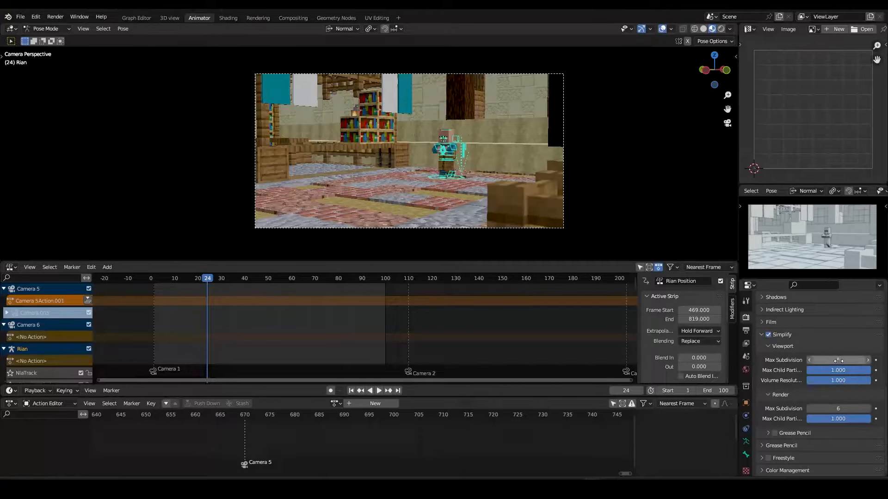
pyautogui.click(838, 359)
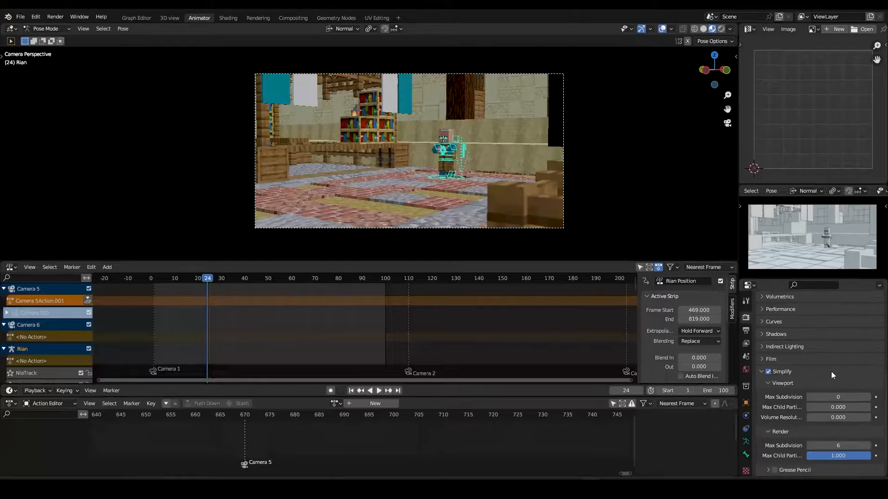
# Replay the animation to confirm about 32–33 fps, stopping near frame 44.
pyautogui.click(378, 390)
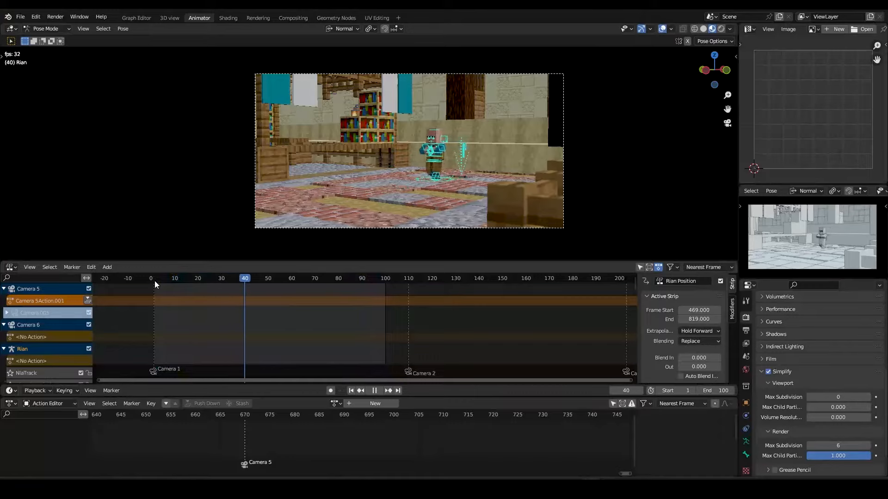
pyautogui.click(384, 279)
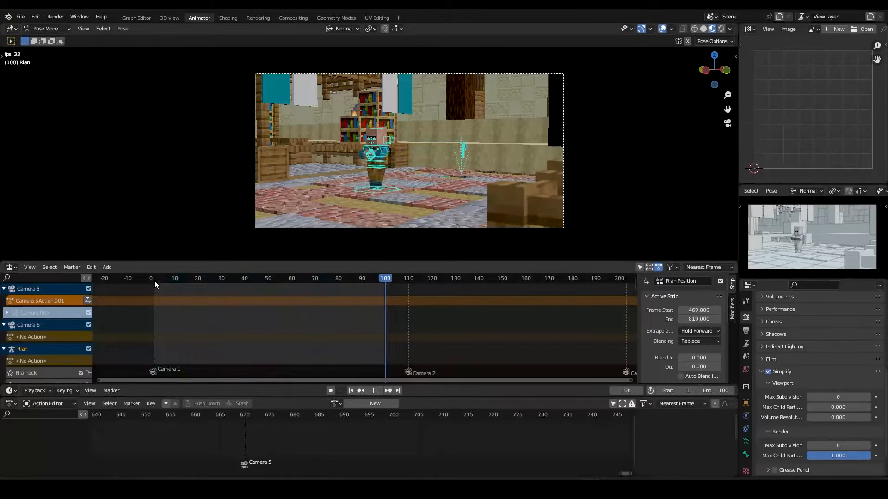
pyautogui.click(191, 278)
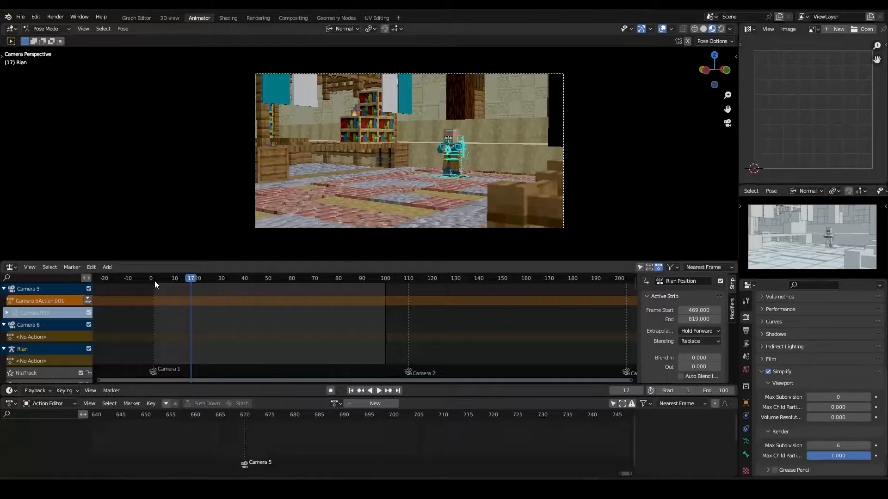
pyautogui.click(253, 277)
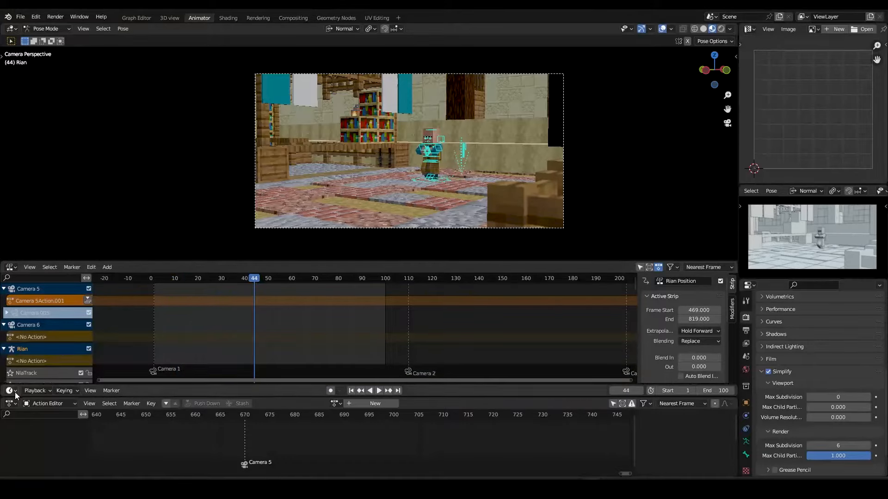
pyautogui.moveTo(9, 404)
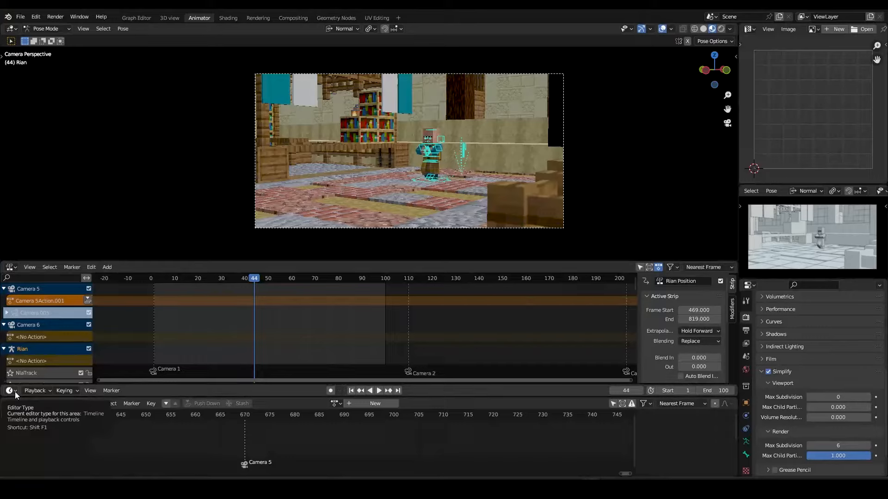
# Set the Timeline's playback Sync to Frame Dropping.
pyautogui.click(10, 390)
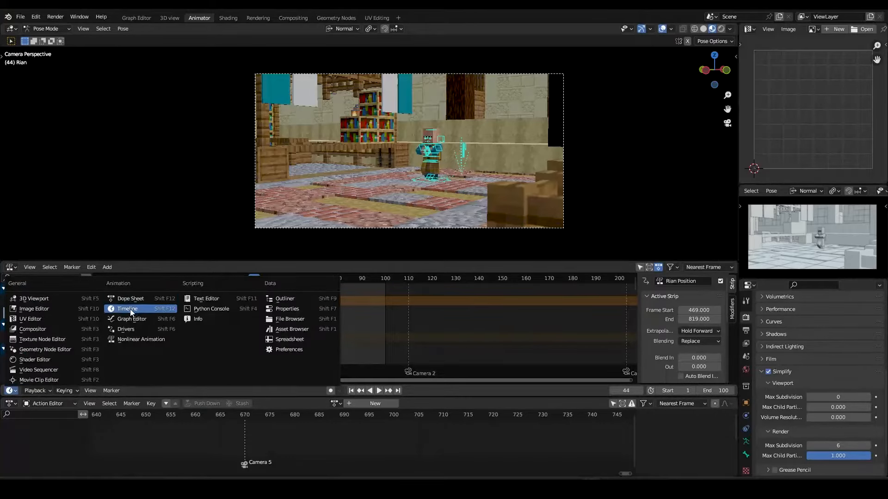
pyautogui.click(127, 309)
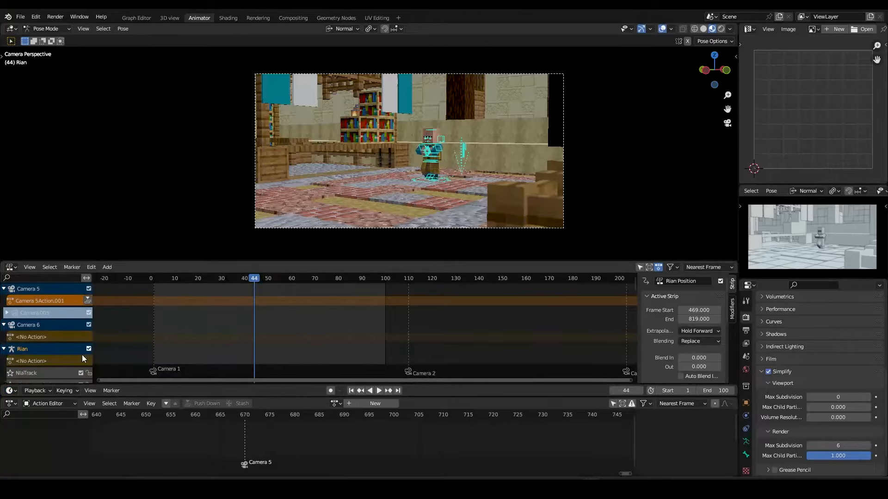
pyautogui.click(34, 390)
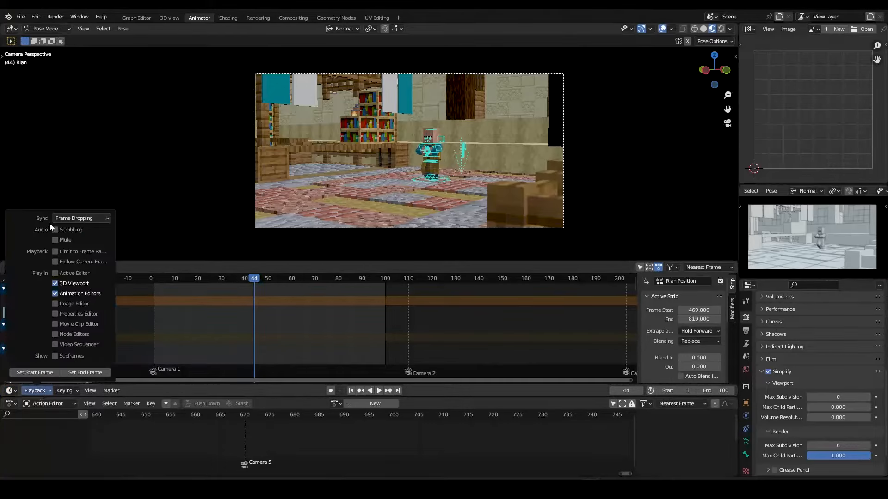
pyautogui.click(82, 218)
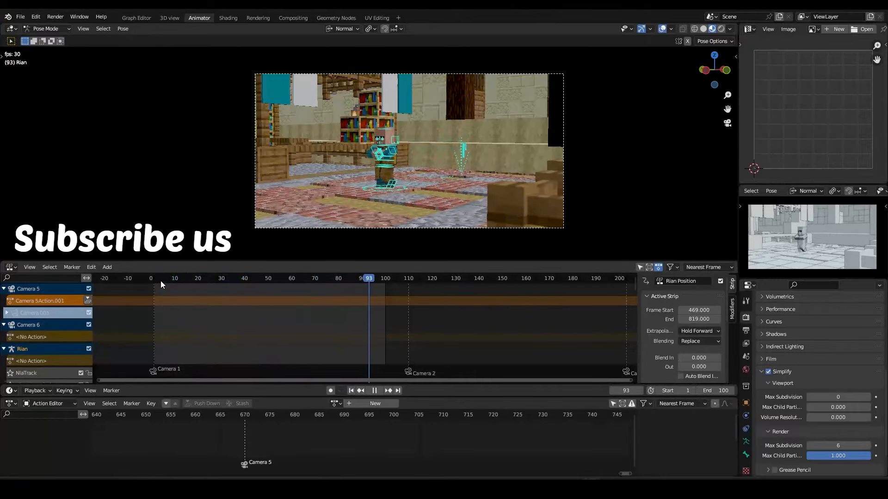
# Stop the 30 fps playback at frame 25.
pyautogui.click(210, 278)
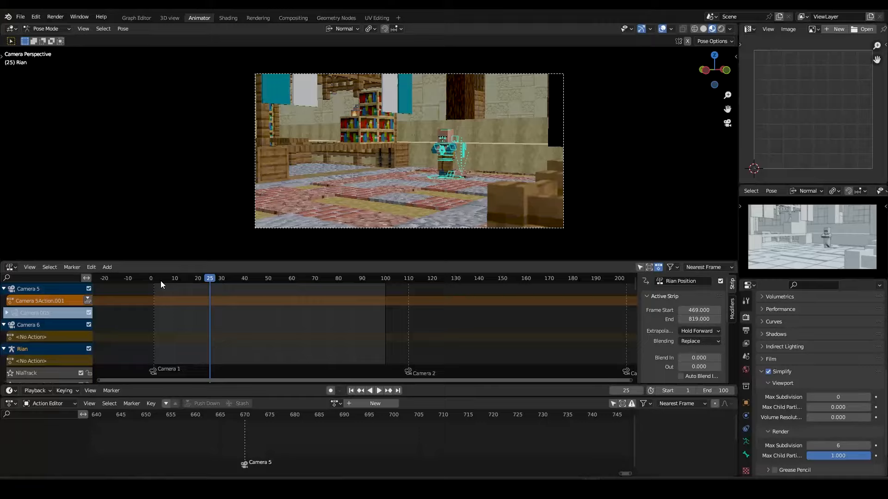